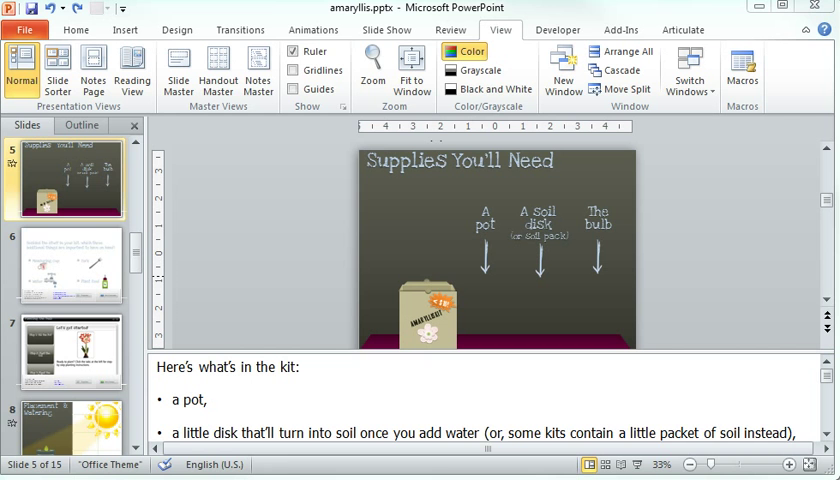
mouse_move(513, 40)
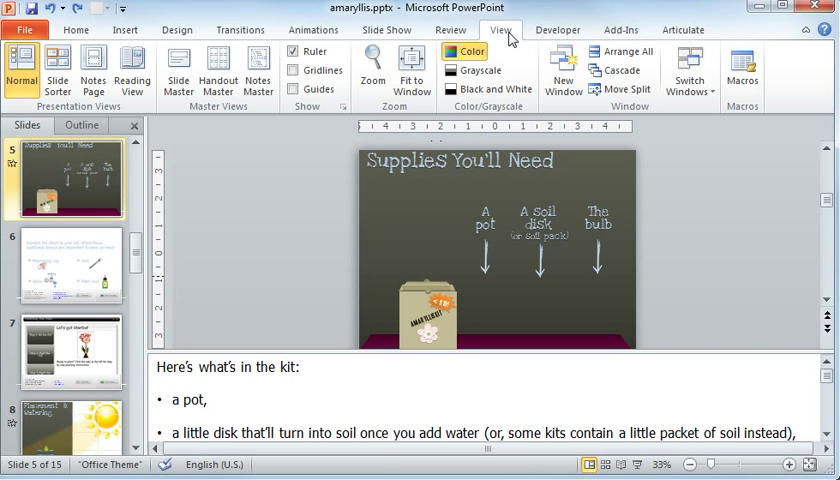
mouse_move(93, 68)
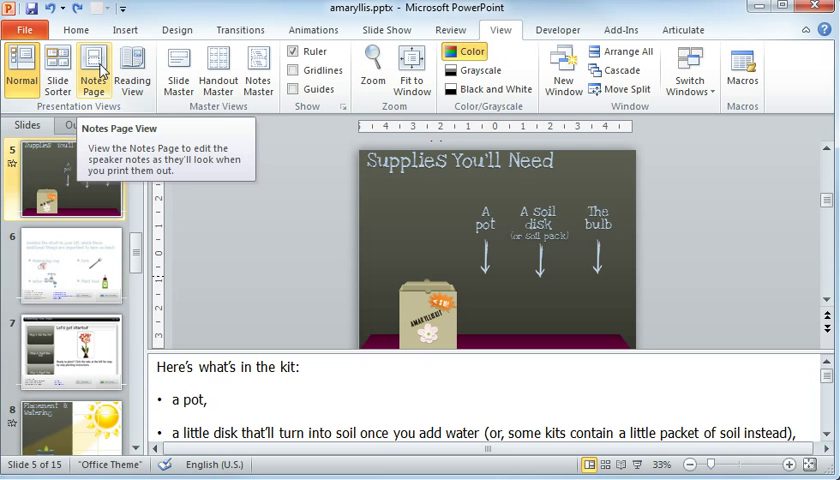
mouse_move(258, 70)
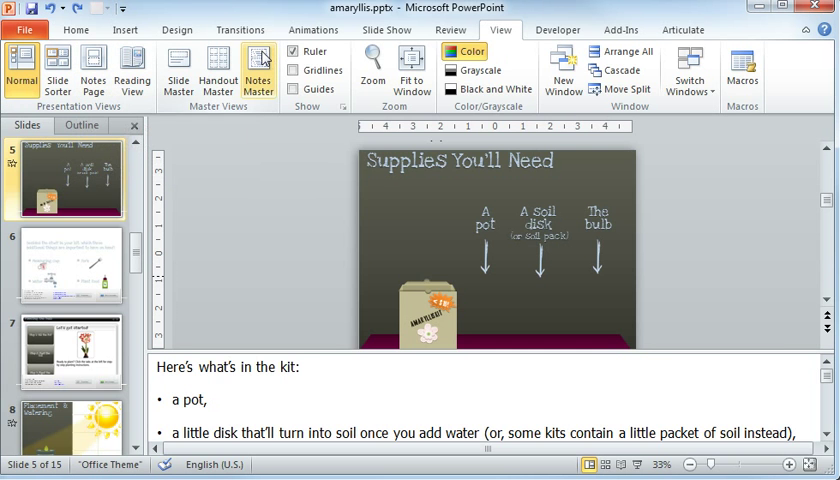
- Open the Notes Master view for amaryllis.pptx from the View tab
click(258, 70)
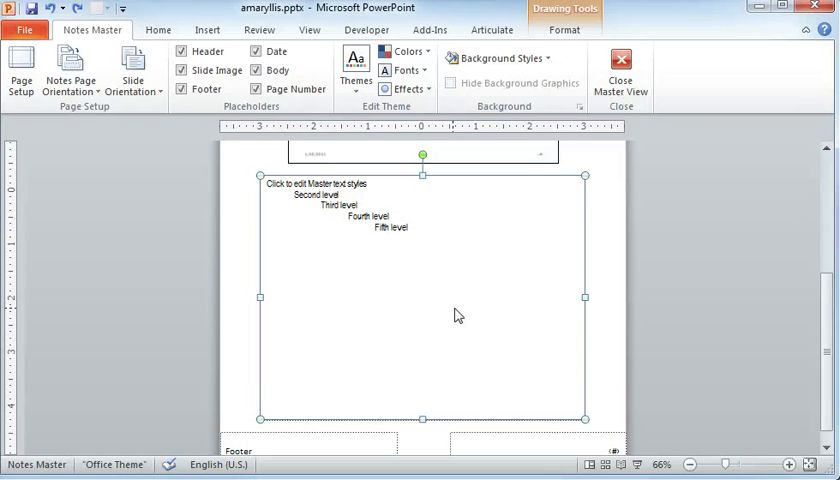
mouse_move(393, 253)
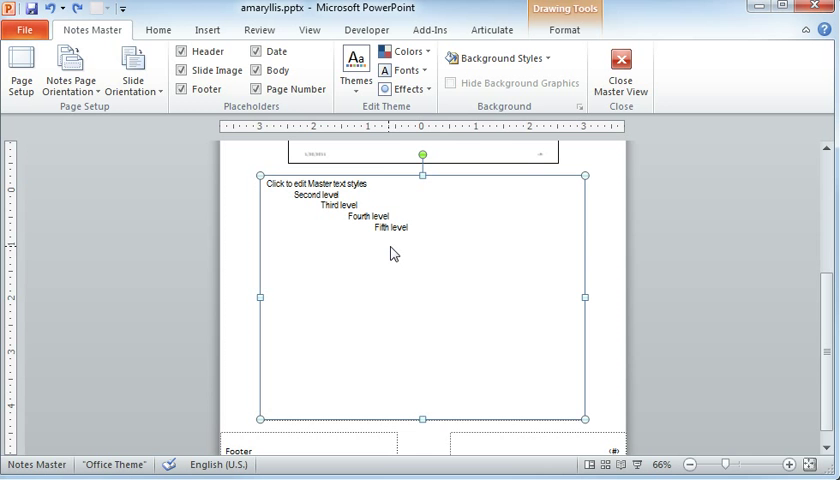
- Set the notes body placeholder to red Arial Black and close Master View
click(181, 70)
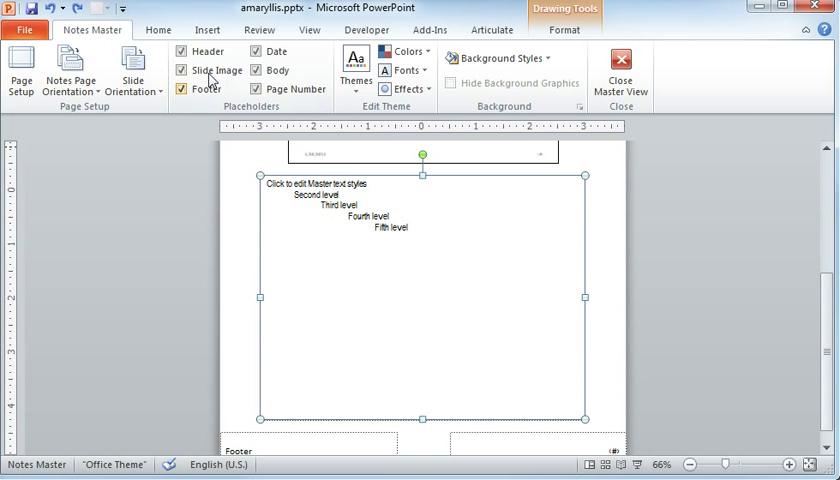
click(158, 29)
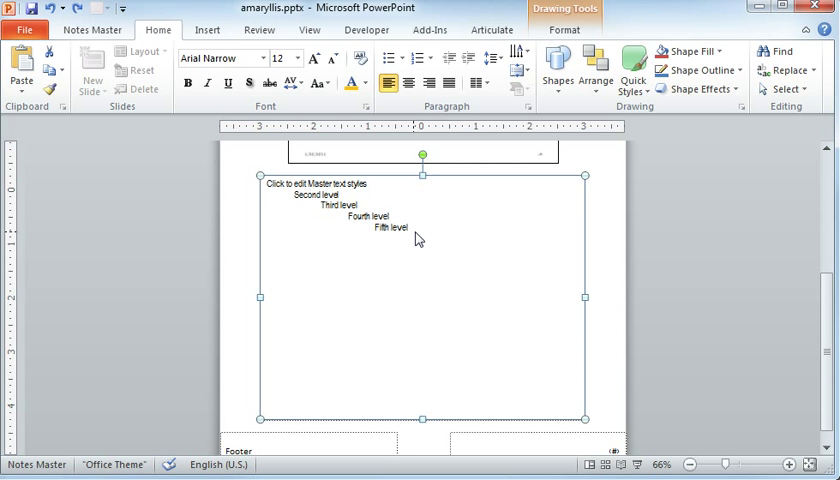
mouse_move(465, 180)
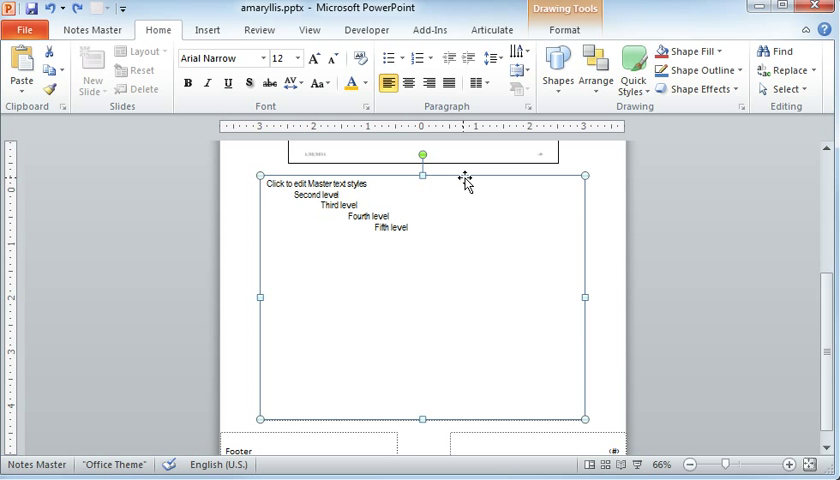
mouse_move(421, 220)
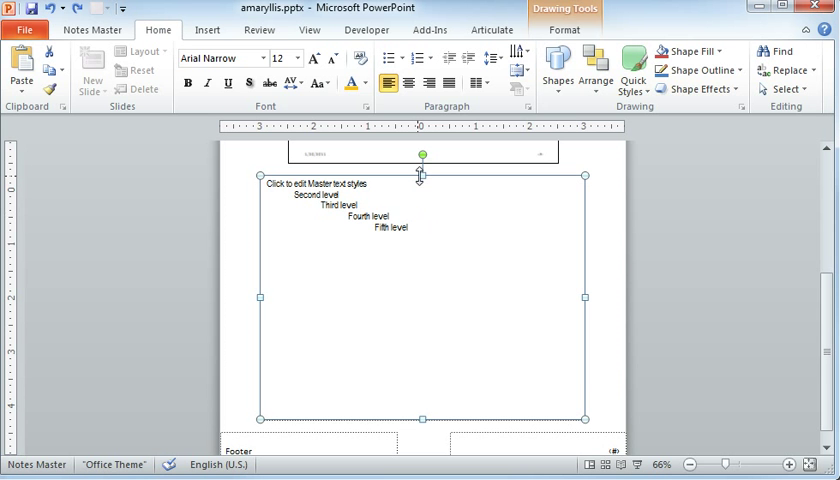
click(263, 57)
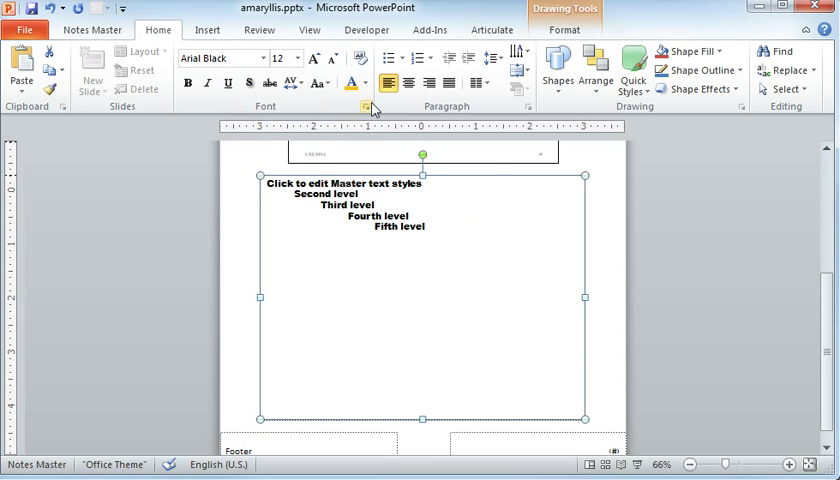
click(368, 83)
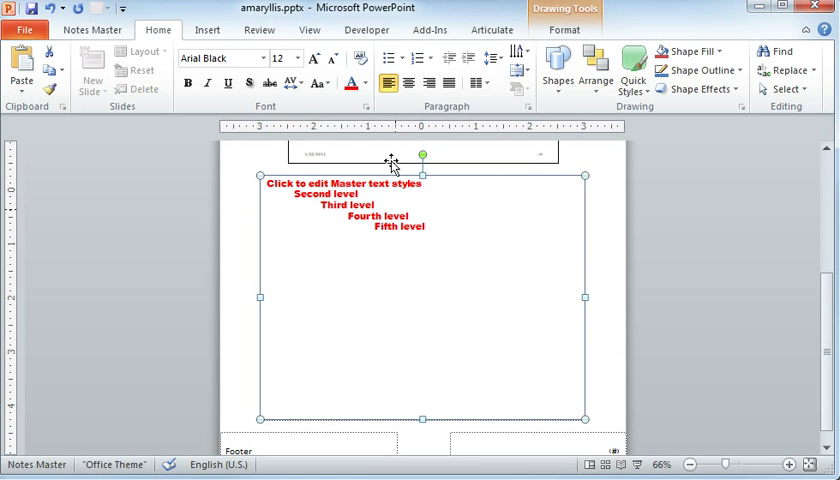
click(309, 29)
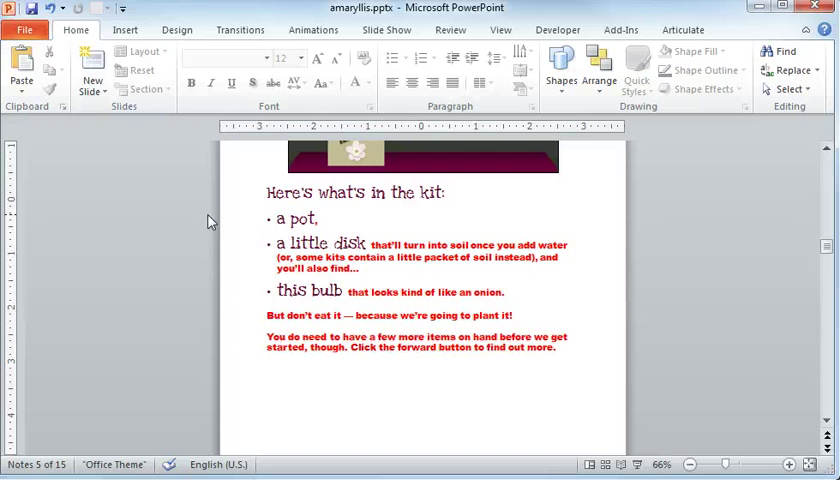
- Open slide 5's notes text box to inspect its red bold and chalk-font text
double_click(360, 192)
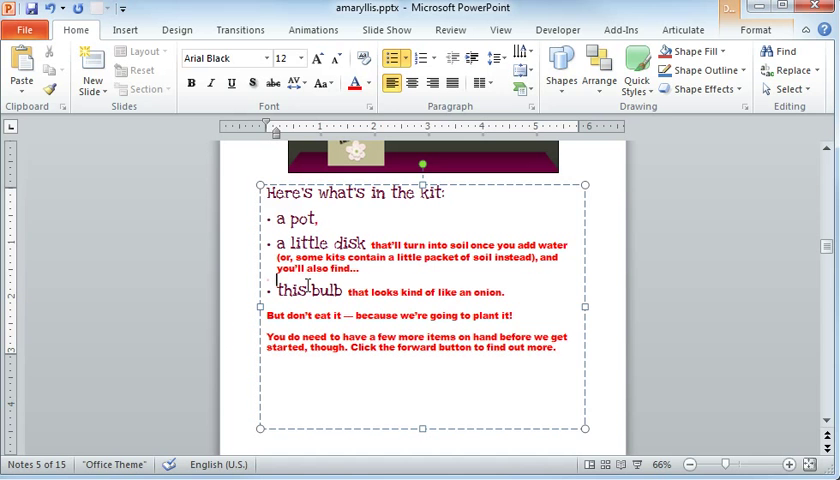
click(158, 198)
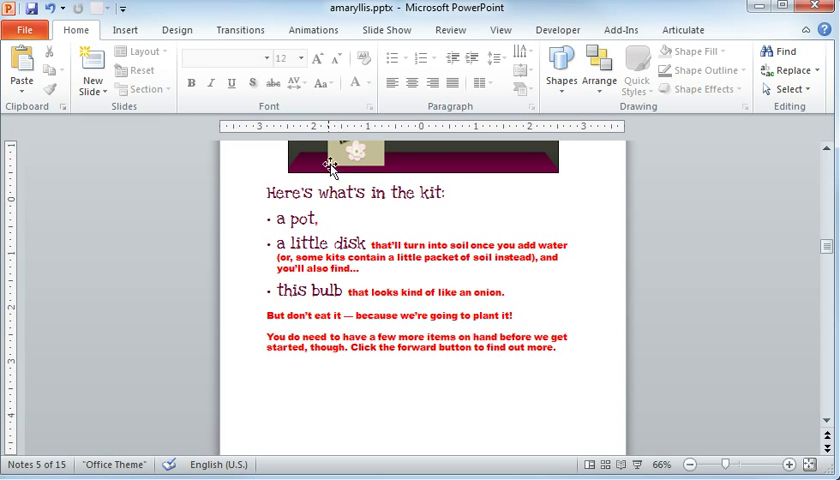
- Reapply the master via Notes Layout so slide 5's notes are uniform red Arial Black
right_click(330, 165)
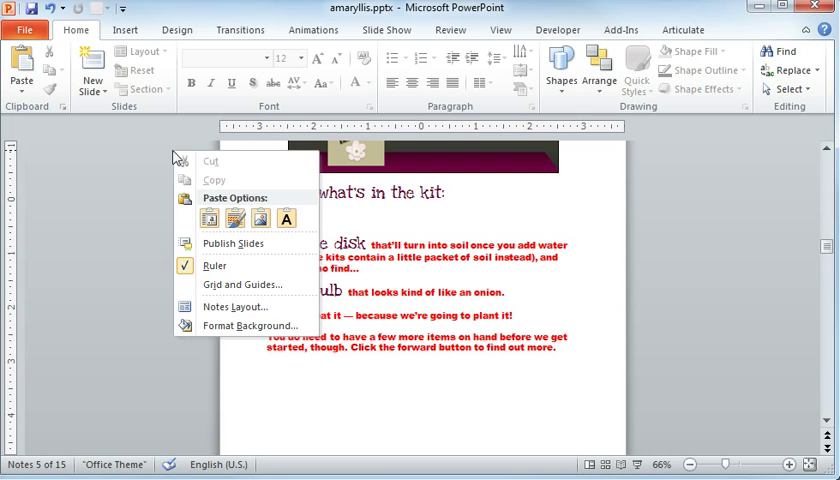
click(235, 306)
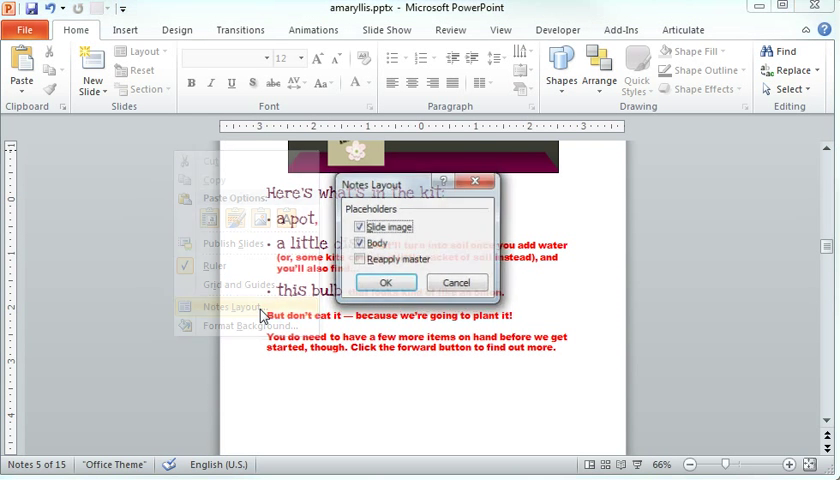
click(360, 259)
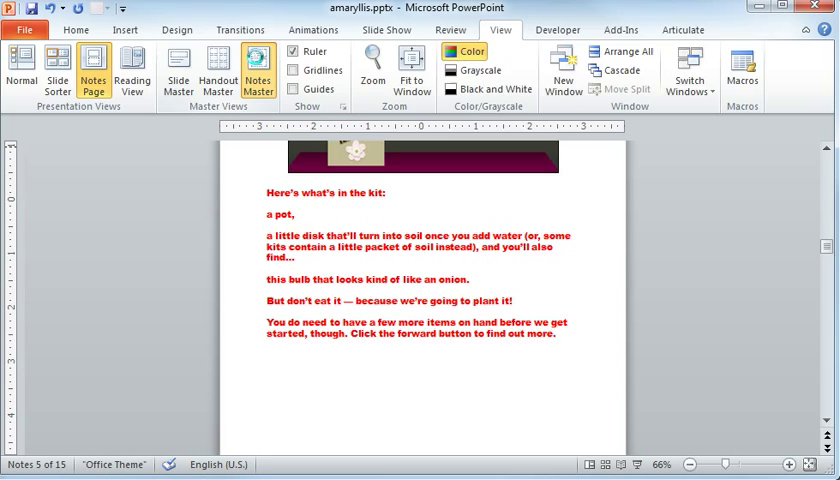
- Make the master's second-level text Algerian 20 pt gold, then close Master View
click(258, 70)
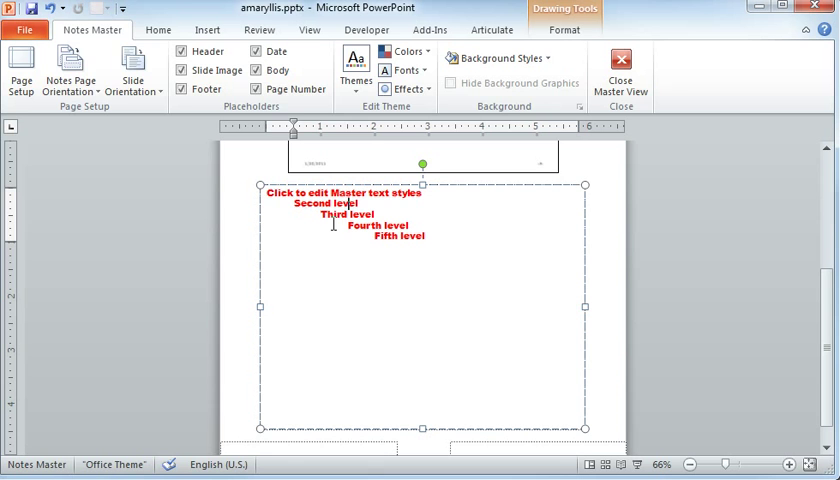
click(158, 29)
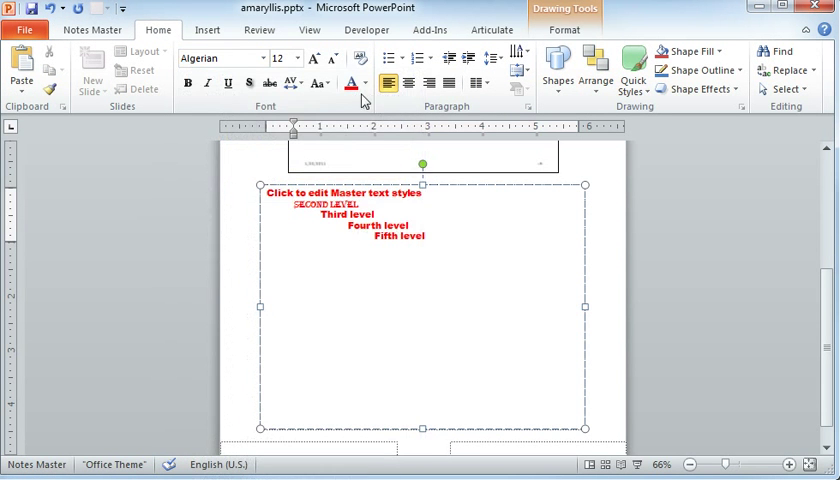
double_click(320, 204)
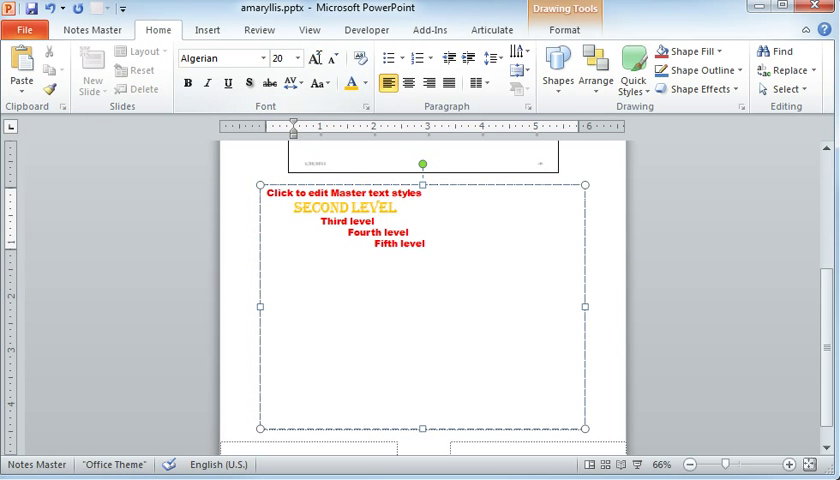
mouse_move(444, 163)
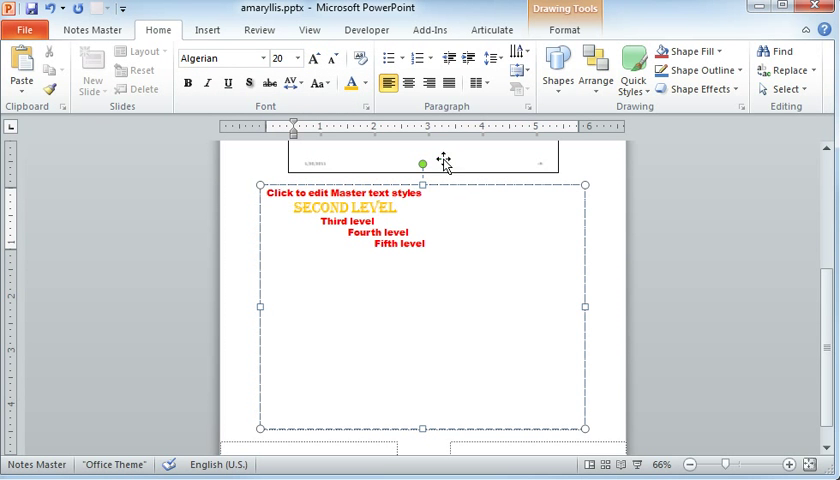
click(310, 29)
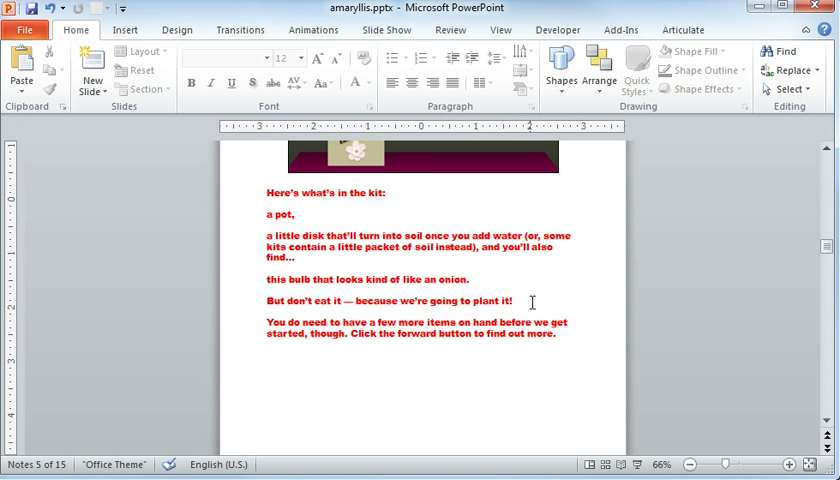
- Demote the "But don't eat it" note line to second level and return to Normal view
click(533, 301)
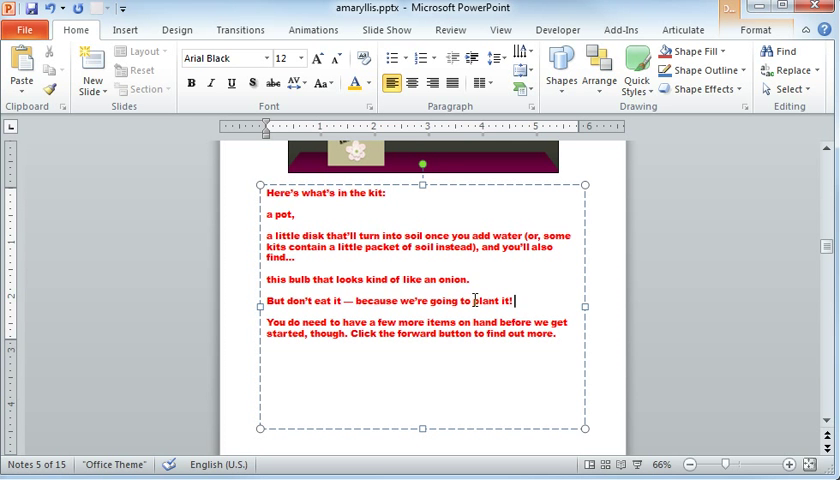
mouse_move(475, 57)
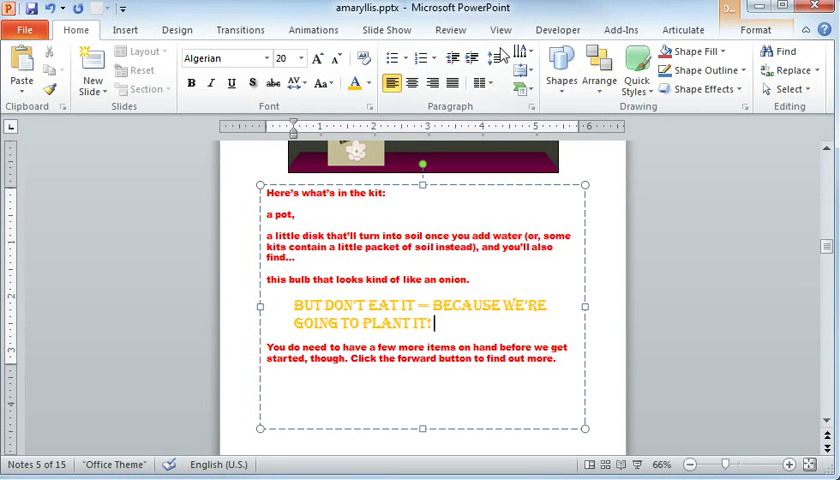
click(500, 29)
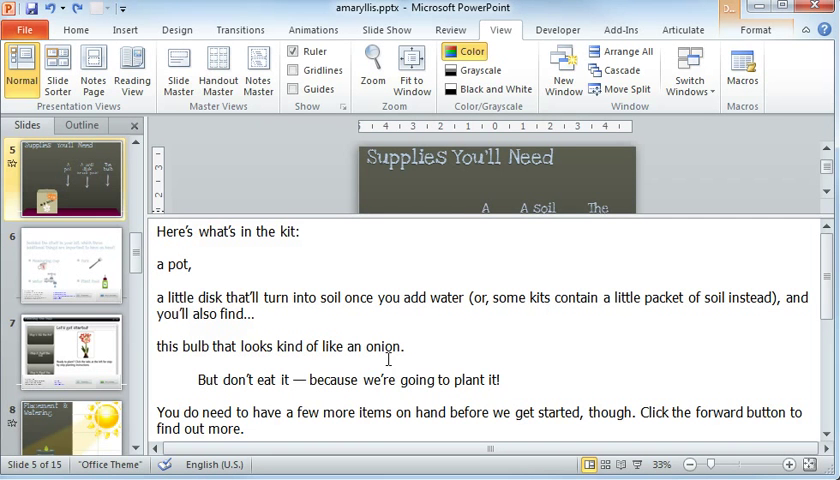
mouse_move(585, 343)
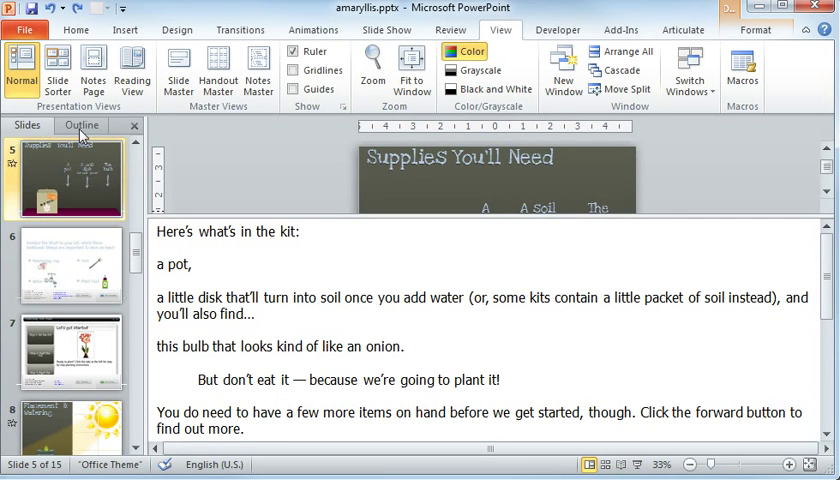
- Switch the left pane to the Outline tab listing all slide titles
click(81, 124)
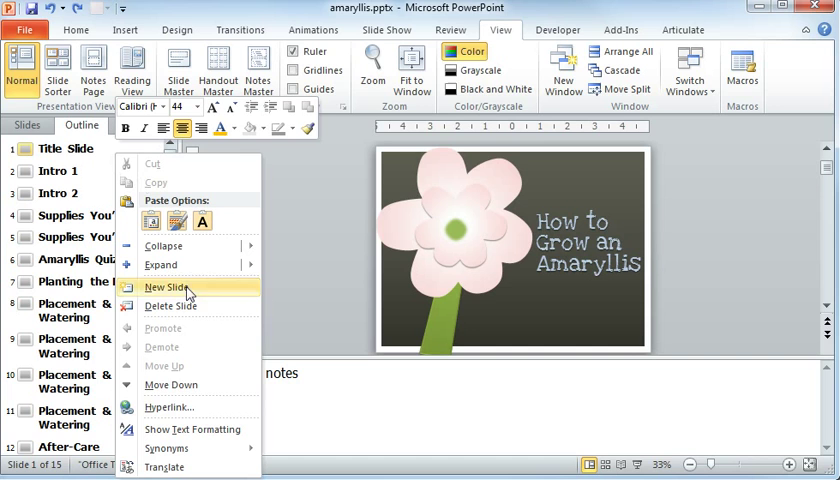
mouse_move(193, 429)
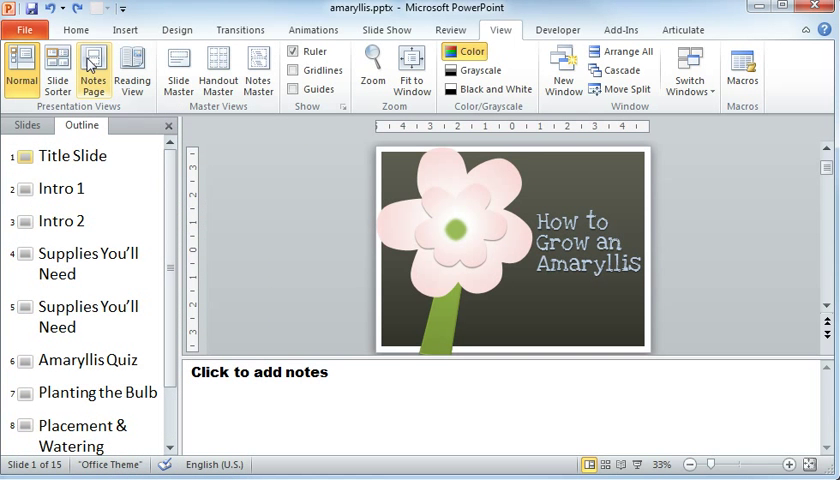
- Show text formatting in the outline and select slide 5 to view its notes
click(103, 155)
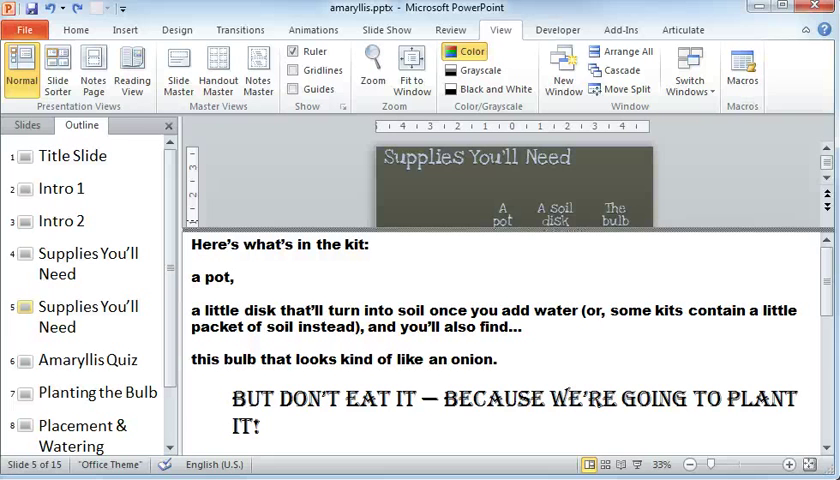
click(84, 306)
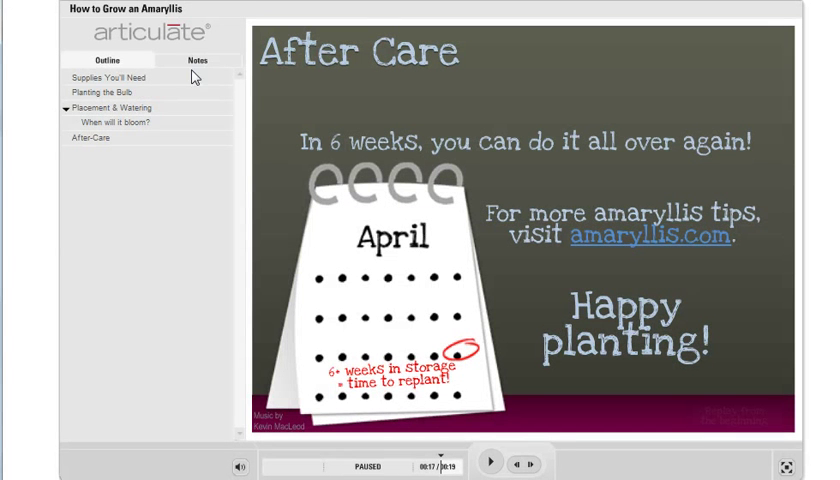
- Open the Notes tab to display the After Care slide's speaker notes
click(197, 60)
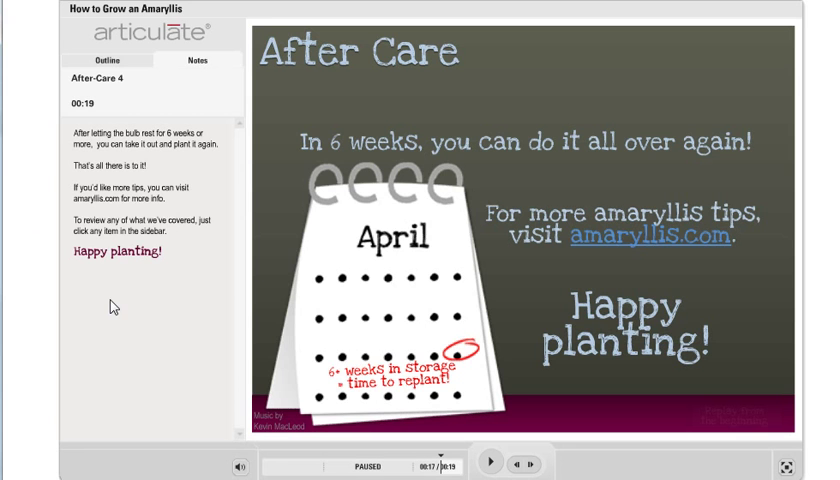